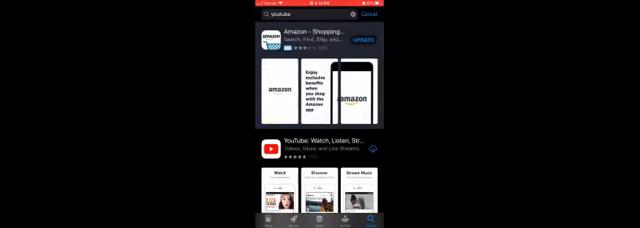
Scroll the youtube search results and download YouTube: Watch, Listen, Stream
scroll(down, 3)
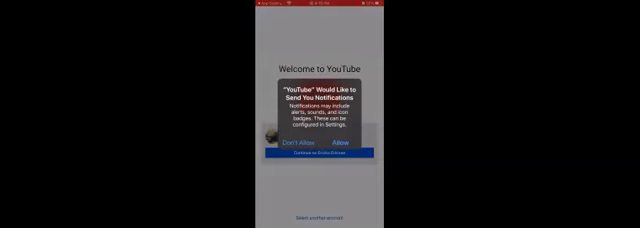
Respond to the notifications alert and begin creating a new Google account
click(353, 145)
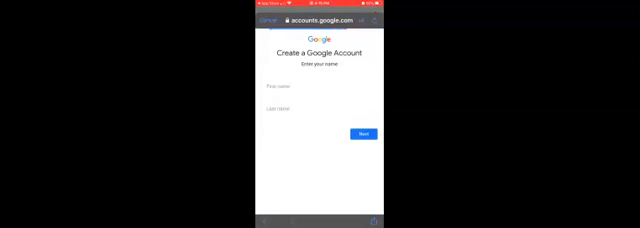
Enter first and last name, set birthday January 1, 1992, and choose a gender
click(315, 91)
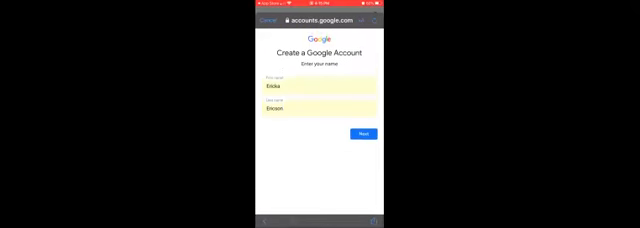
click(360, 133)
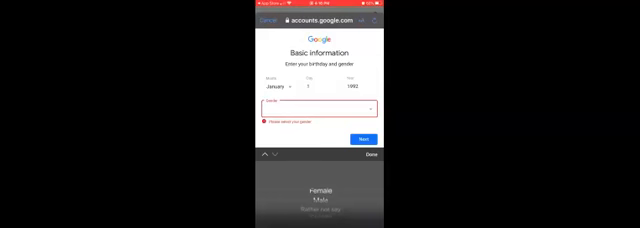
click(366, 136)
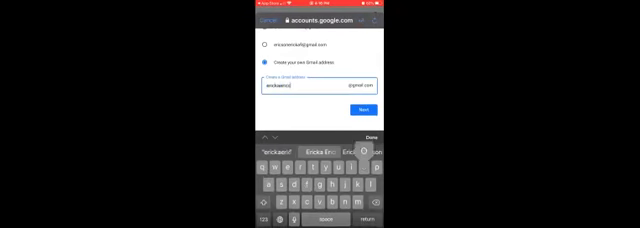
Fill in a custom Gmail username ('son') for the new account
text(son)
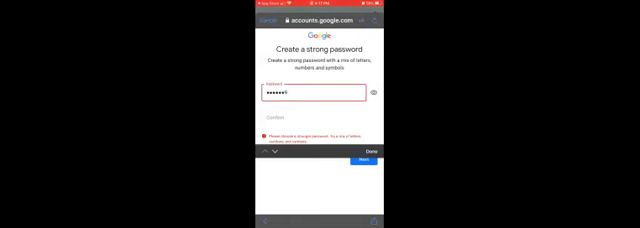
Set and confirm the account password and continue to the phone number step
text(x)
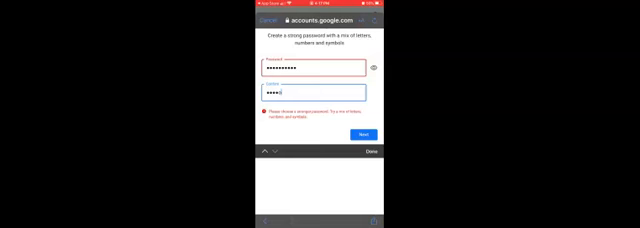
text(•)
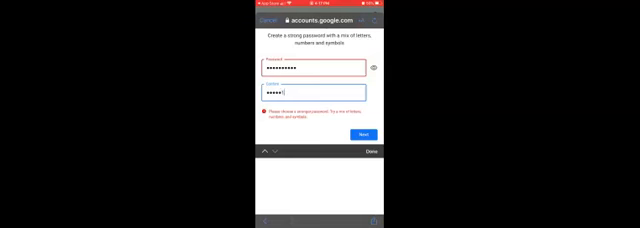
click(362, 134)
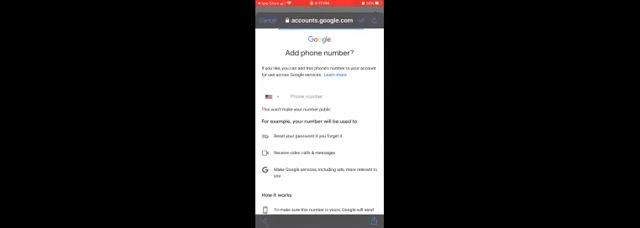
Skip the phone number, finish sign-up, and create the YouTube channel under the new name
scroll(down, 3)
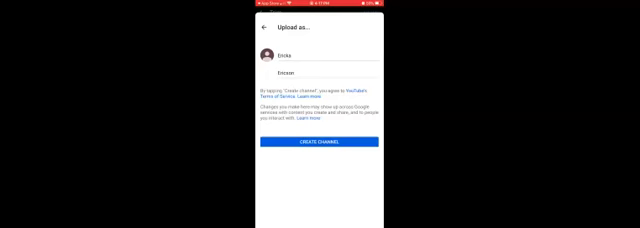
click(319, 147)
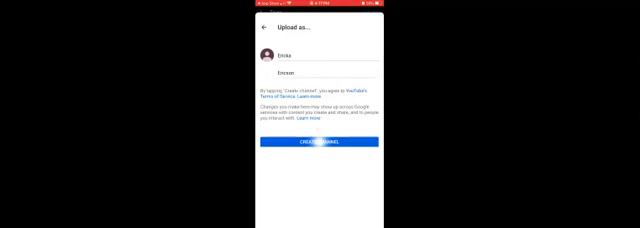
click(320, 146)
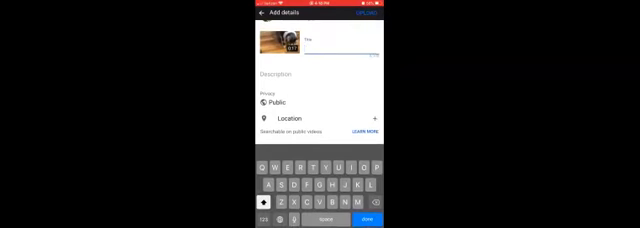
Title the upload 'Cat Video' and set its privacy to Unlisted
text(Cat)
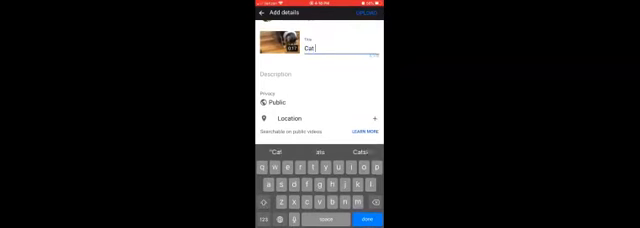
text(Video)
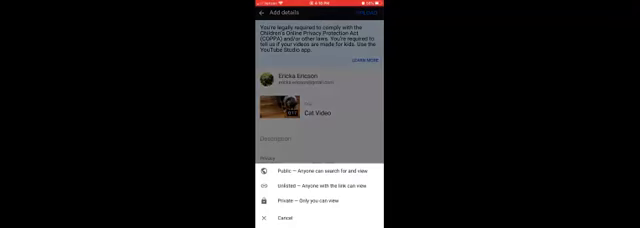
click(285, 186)
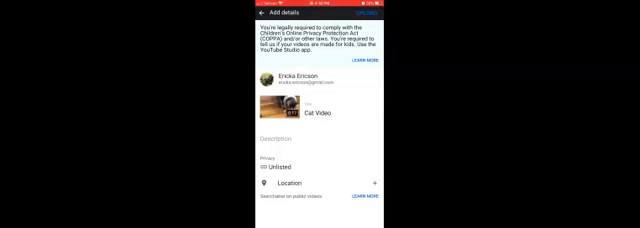